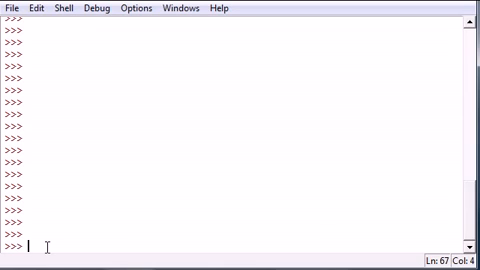
Evaluate "hey now" as a quoted string, then print it without quotes
type("\"\"")
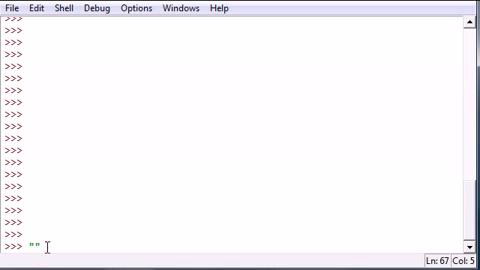
type("hey now")
type("print \"")
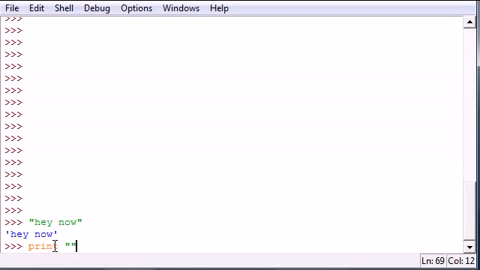
type("hey now")
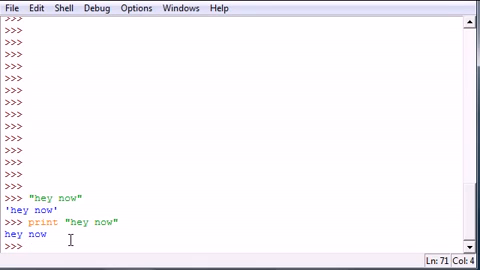
Assign num = 18 and evaluate num + 16 to get 34
type("nu")
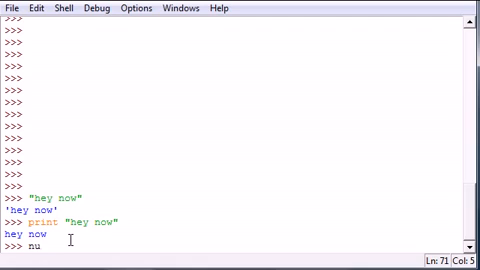
type("m=")
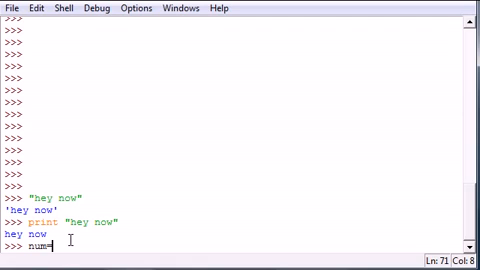
type("18")
type("num + 16")
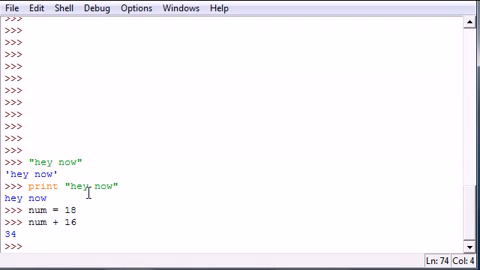
Compose print "BUcky id" + num without running it
type("print")
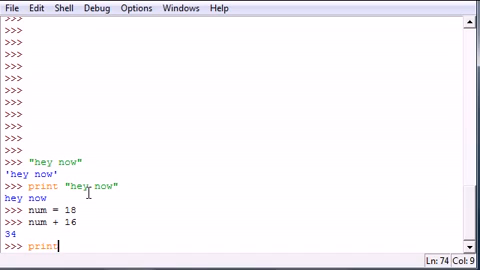
type("\"BUcky is")
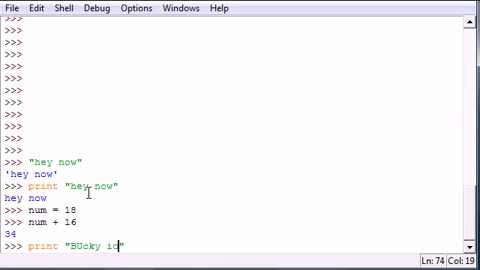
key("backspace")
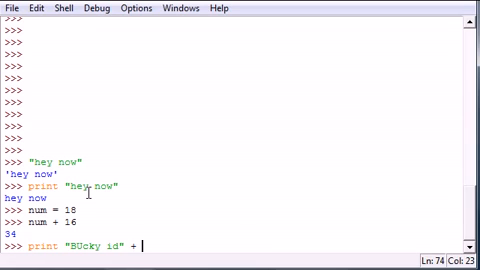
type("num")
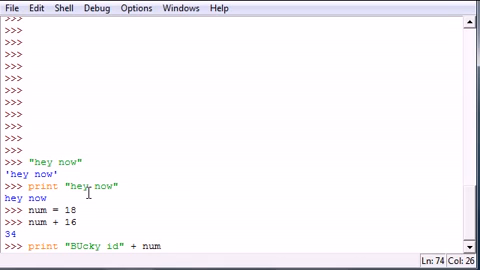
Run print "BUcky id" + num, raising TypeError: cannot concatenate 'str' and 'int'
key("Return")
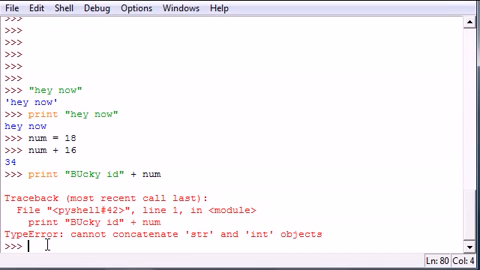
Reassign num as str(18)
type("num =")
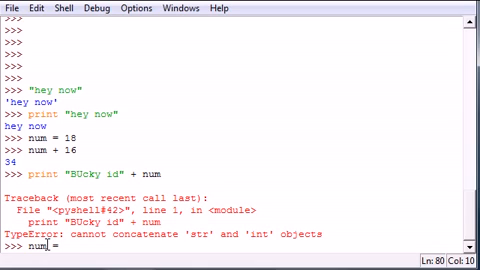
type("str()")
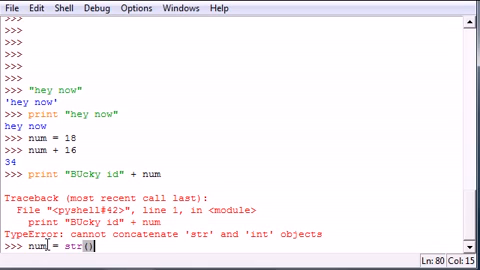
type("18")
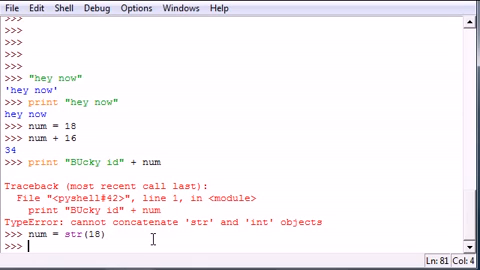
Print "bucky is" + num, outputting bucky is18
type("print")
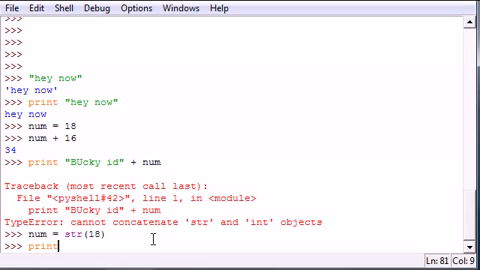
type("\"")
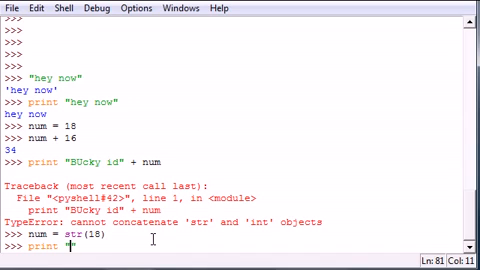
type("bucky is")
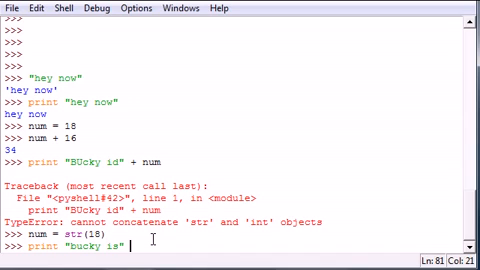
type("+ num")
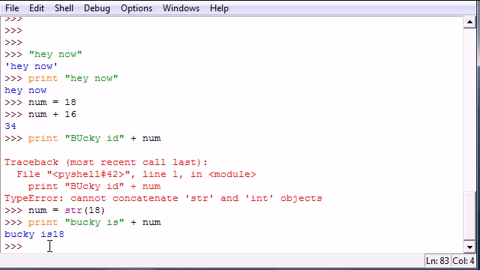
Enter num2 = 32 at the shell prompt
type("#")
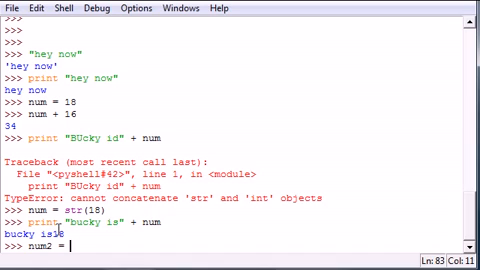
type("32")
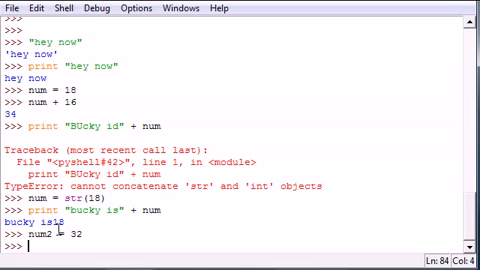
type("`")
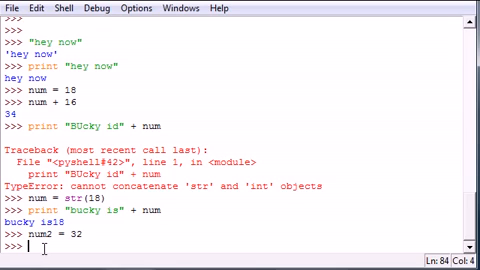
Print "my mom is " + num2 with num2 wrapped in backticks, giving my mom is 32
type("print")
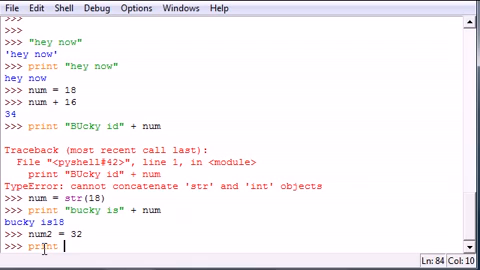
type("\"my mom\"")
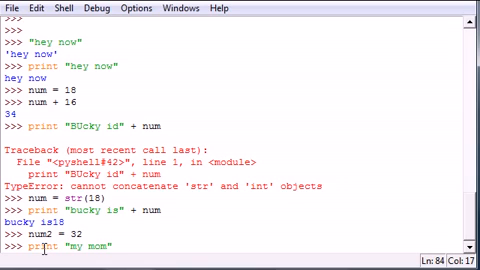
type("is")
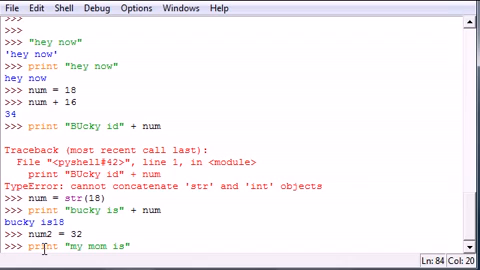
type("+")
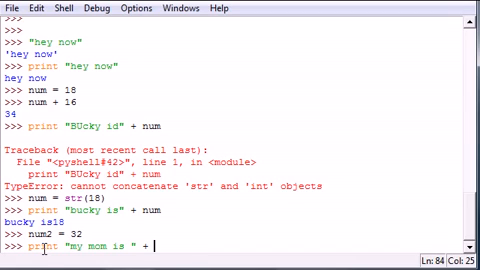
type("num2")
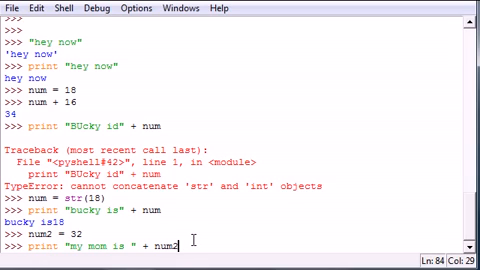
double_click(158, 241)
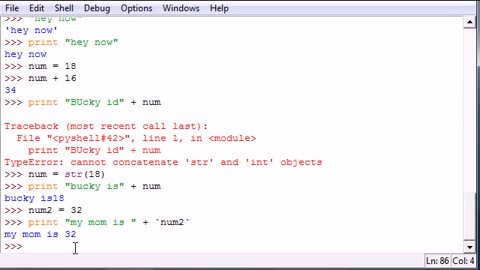
Type an empty repr() call at the new prompt
type("rep")
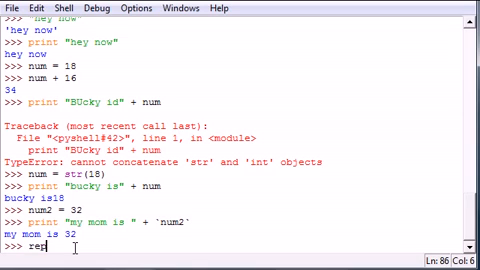
type("r")
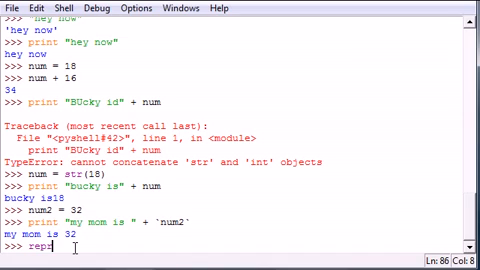
type("()")
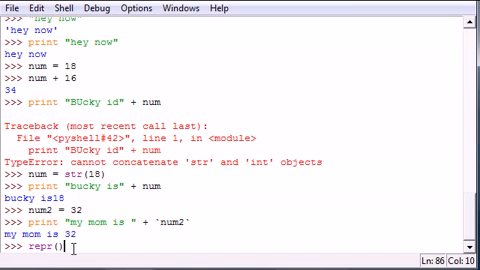